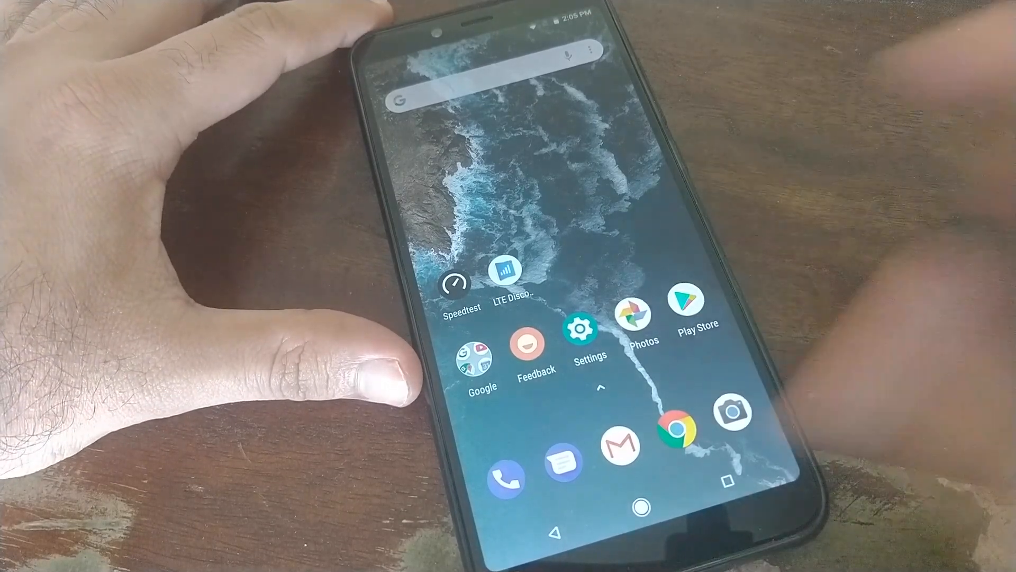
- Unlock Developer options by tapping Build number in Settings > System > About phone
{"action": "left_click", "coordinate": [581, 336]}
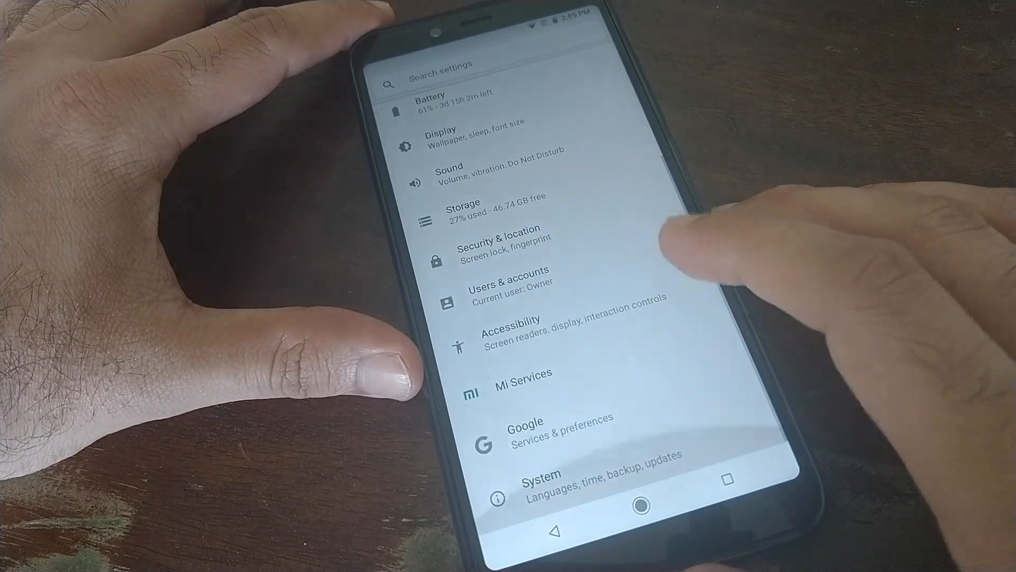
{"action": "left_click", "coordinate": [538, 482]}
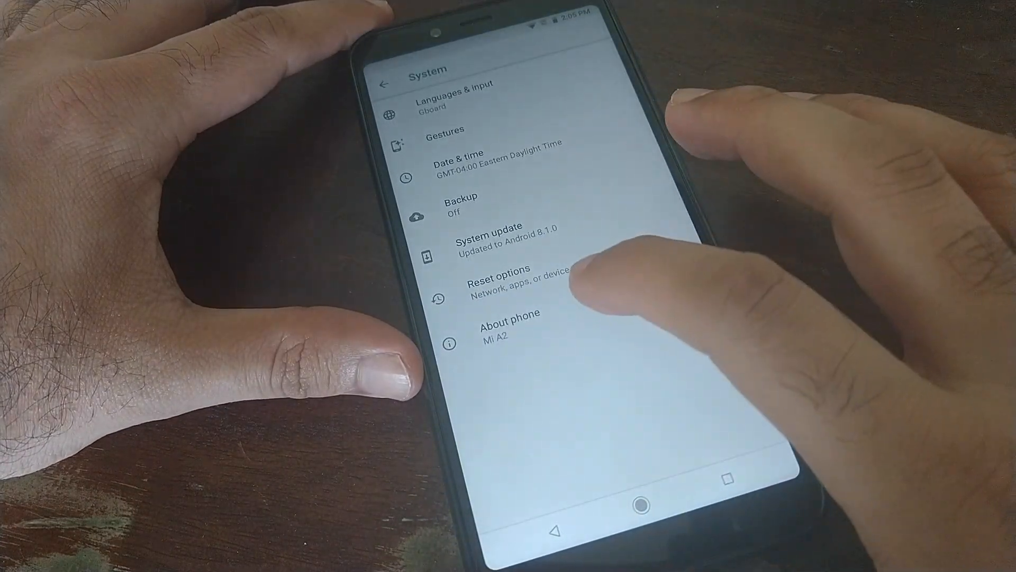
{"action": "left_click", "coordinate": [510, 324]}
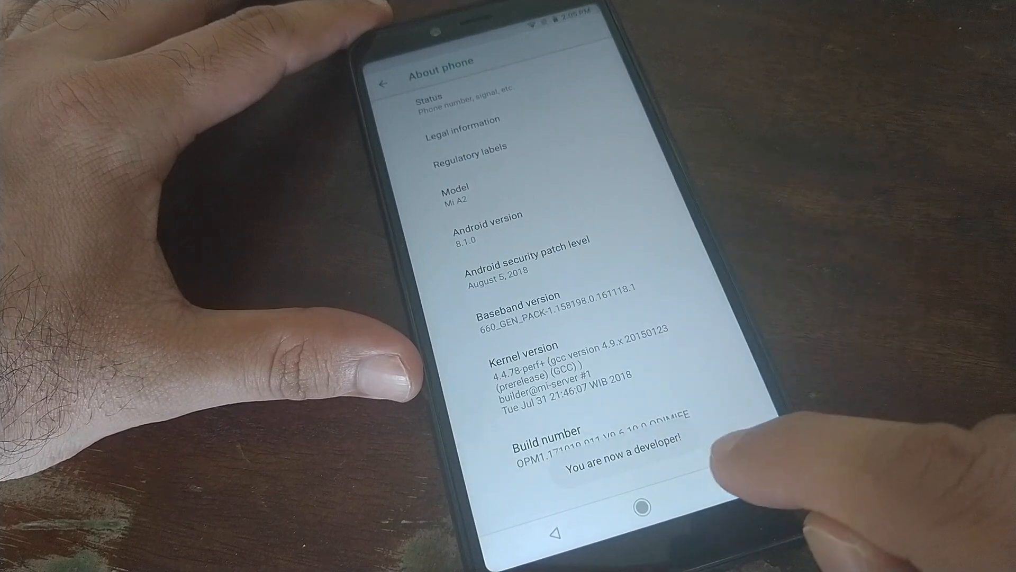
{"action": "left_click", "coordinate": [384, 83]}
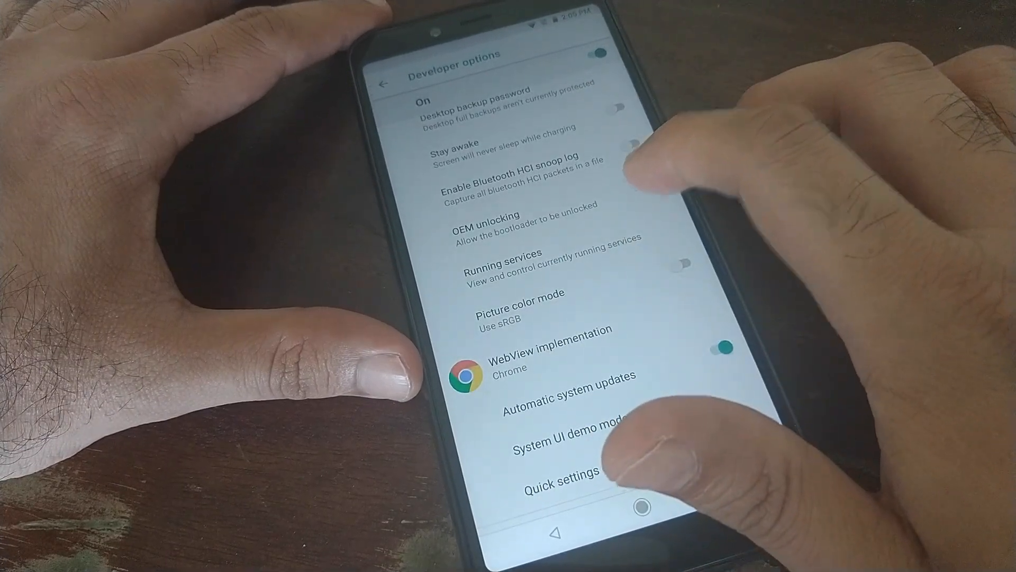
- Enable OEM unlocking and USB debugging in Developer options, confirming both prompts
{"action": "left_click", "coordinate": [625, 215]}
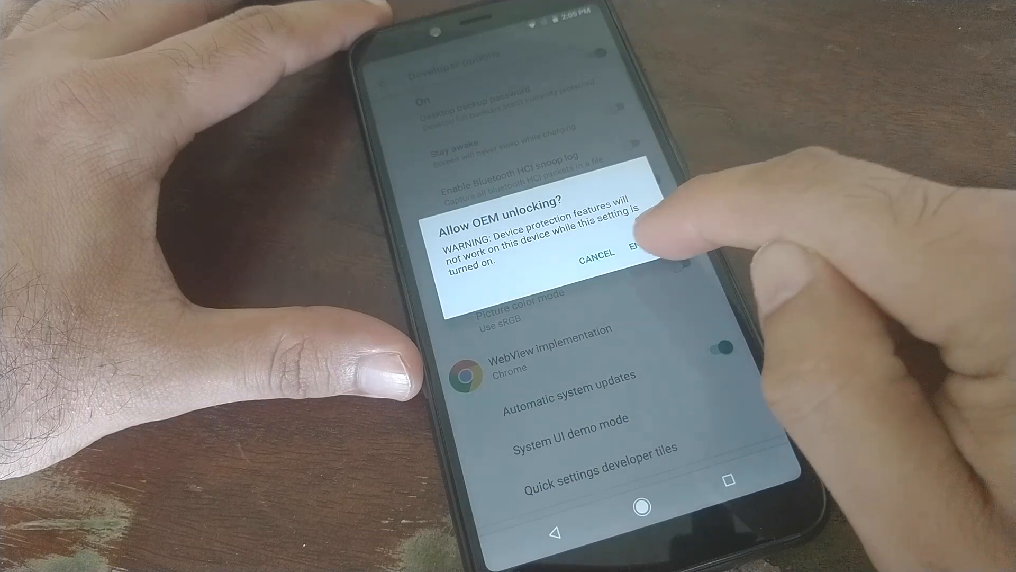
{"action": "left_click", "coordinate": [638, 259]}
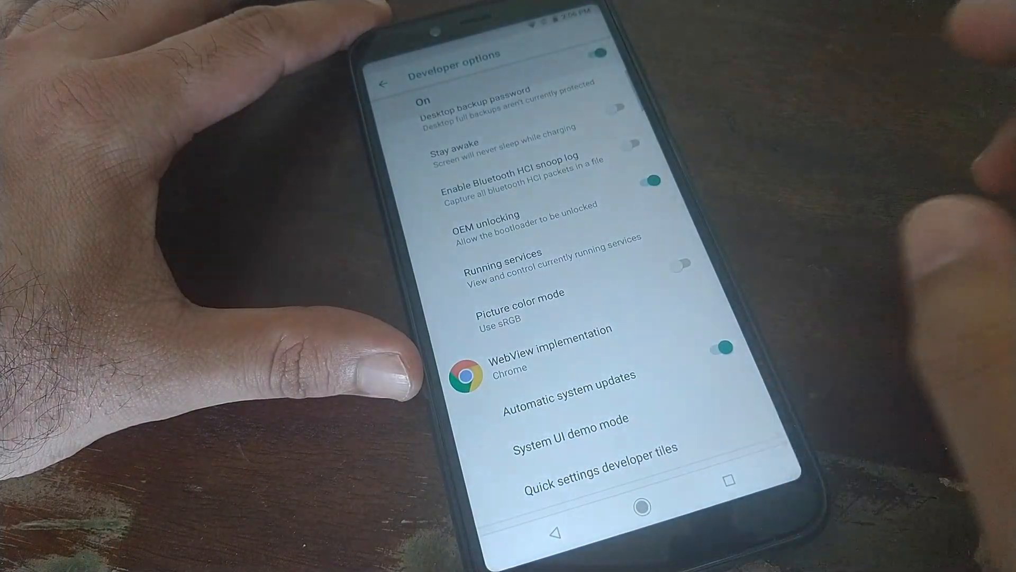
{"action": "scroll", "scroll_direction": "down", "scroll_amount": 3}
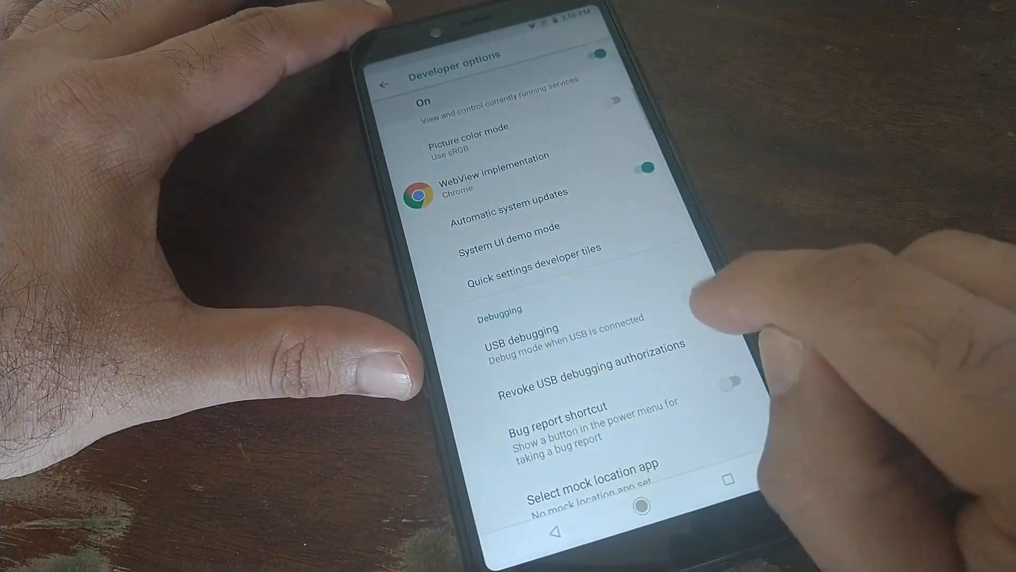
{"action": "left_click", "coordinate": [519, 336]}
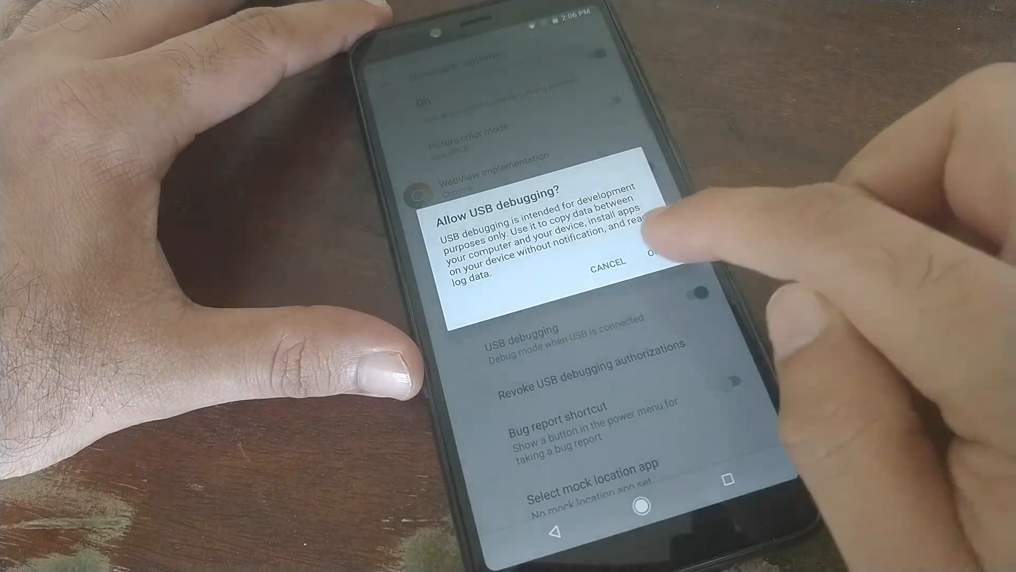
{"action": "left_click", "coordinate": [656, 266]}
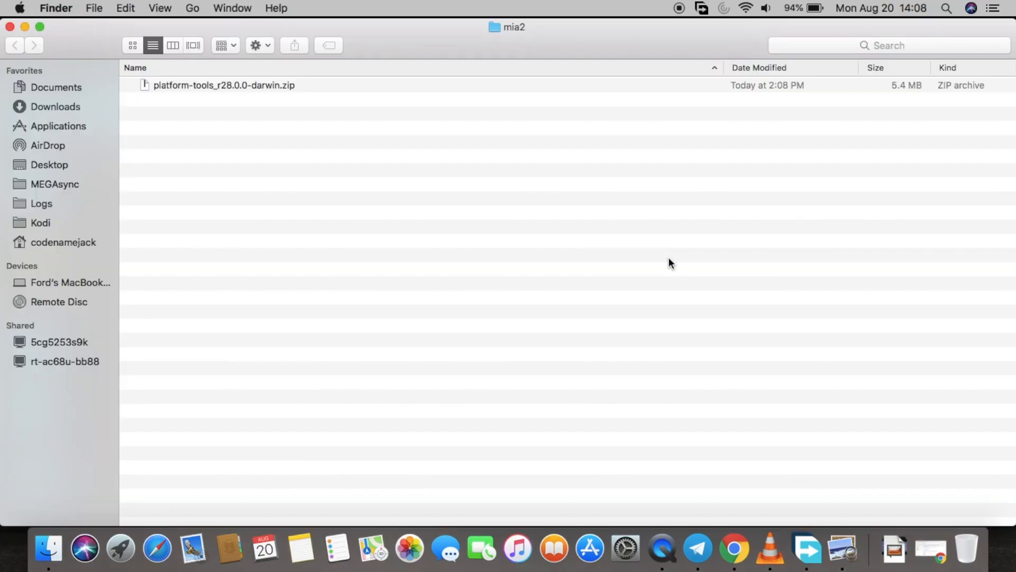
{"action": "mouse_move", "coordinate": [391, 142]}
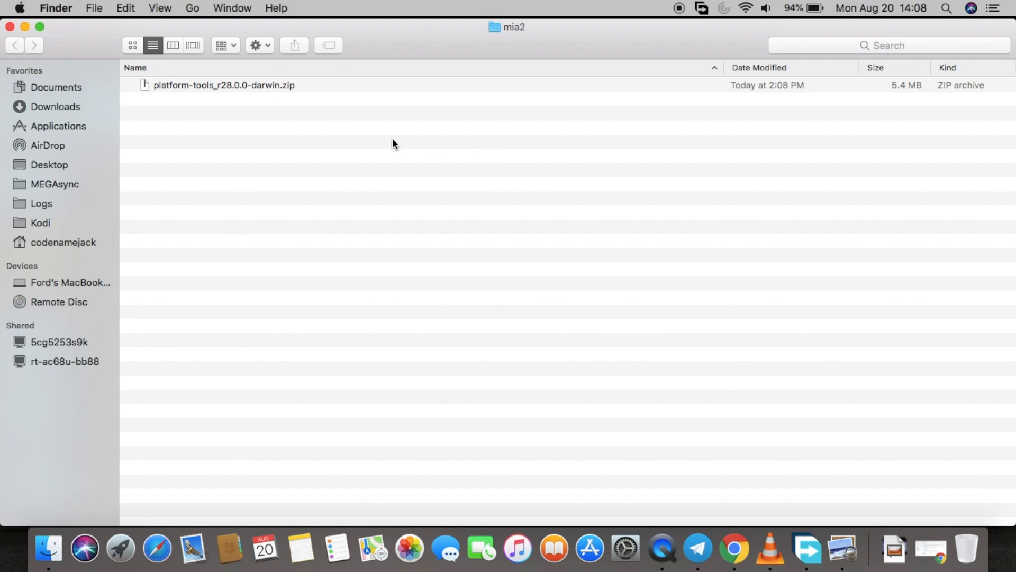
- Extract platform-tools_r28.0.0-darwin.zip inside the mia2 folder
{"action": "double_click", "coordinate": [223, 84]}
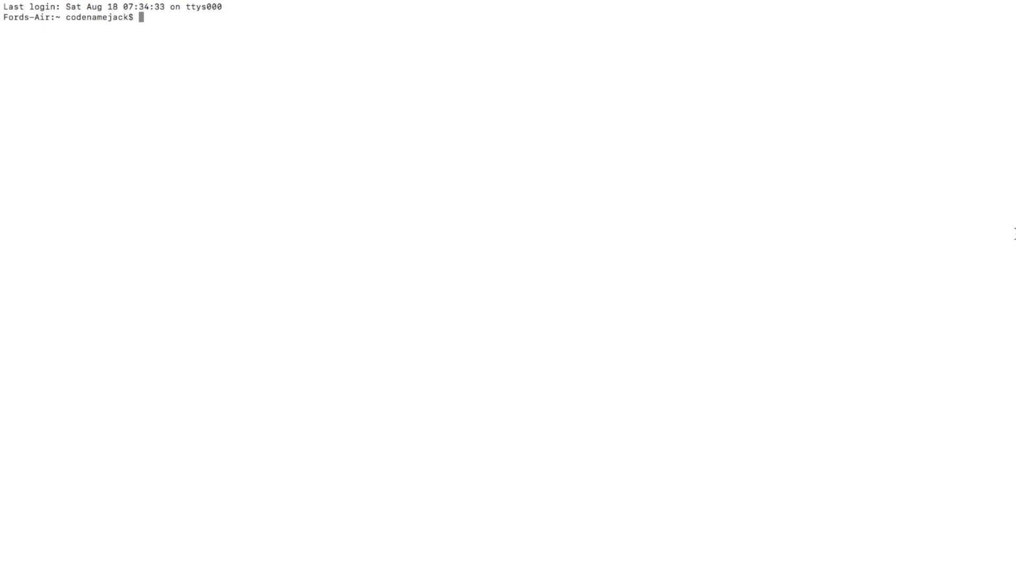
- Change into desktop/mia2/platform-tools and run ./fastboot devices to list connected phones
{"action": "type", "text": "cd desktop"}
{"action": "type", "text": "pwd"}
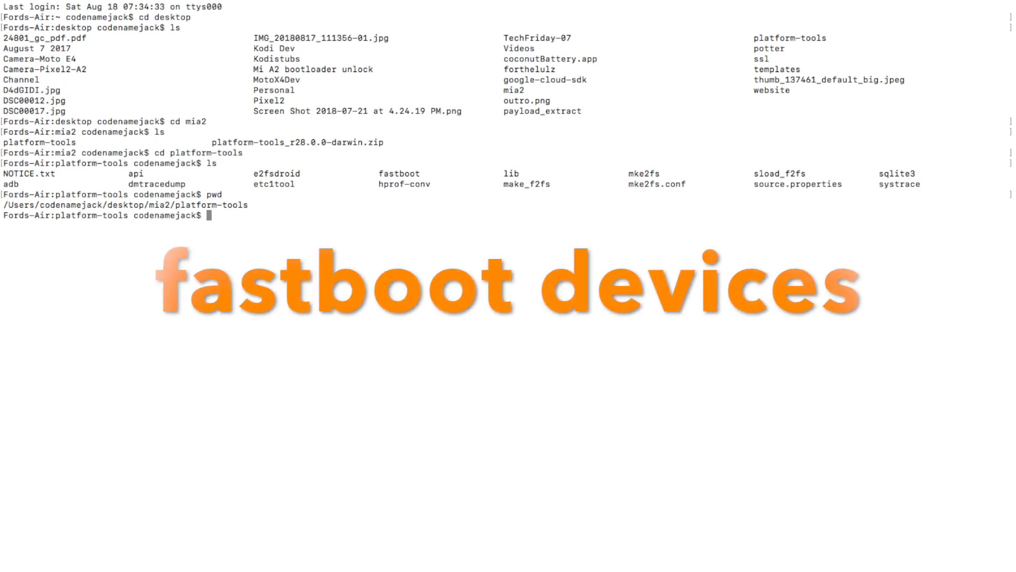
{"action": "type", "text": "./fastboot device"}
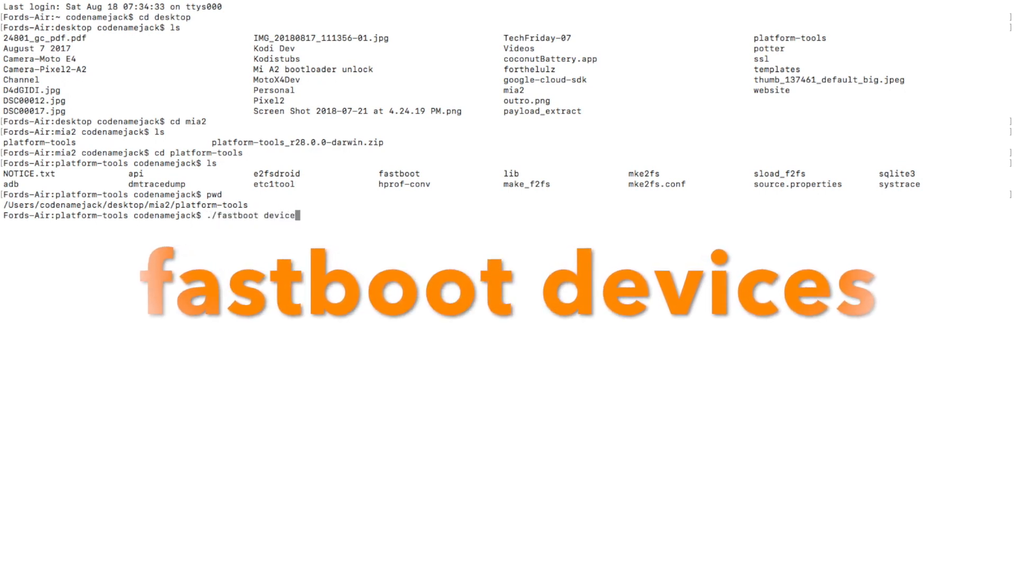
{"action": "type", "text": "s"}
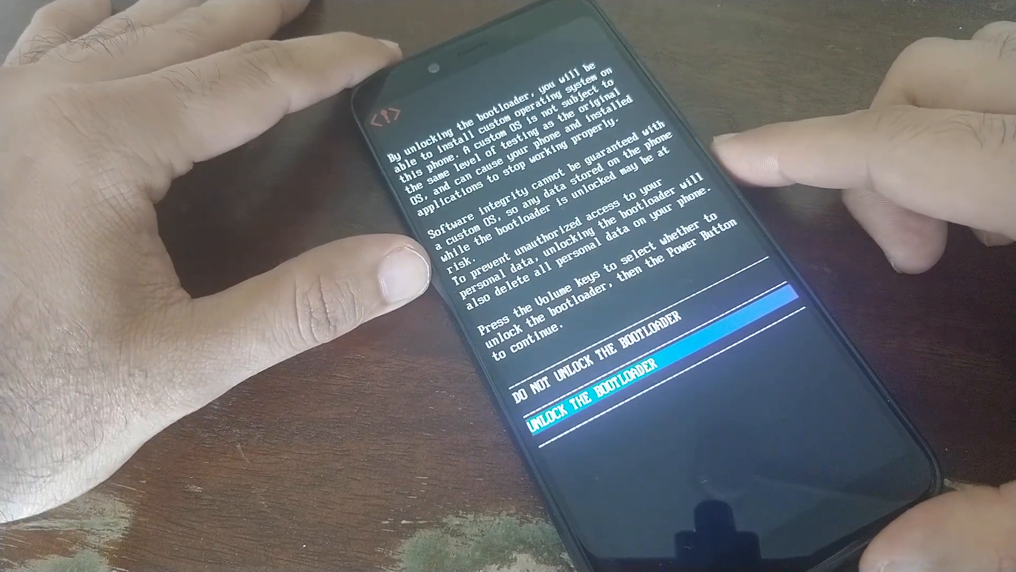
- Confirm UNLOCK THE BOOTLOADER with the Power button so the phone reboots unlocked
{"action": "key", "text": "power"}
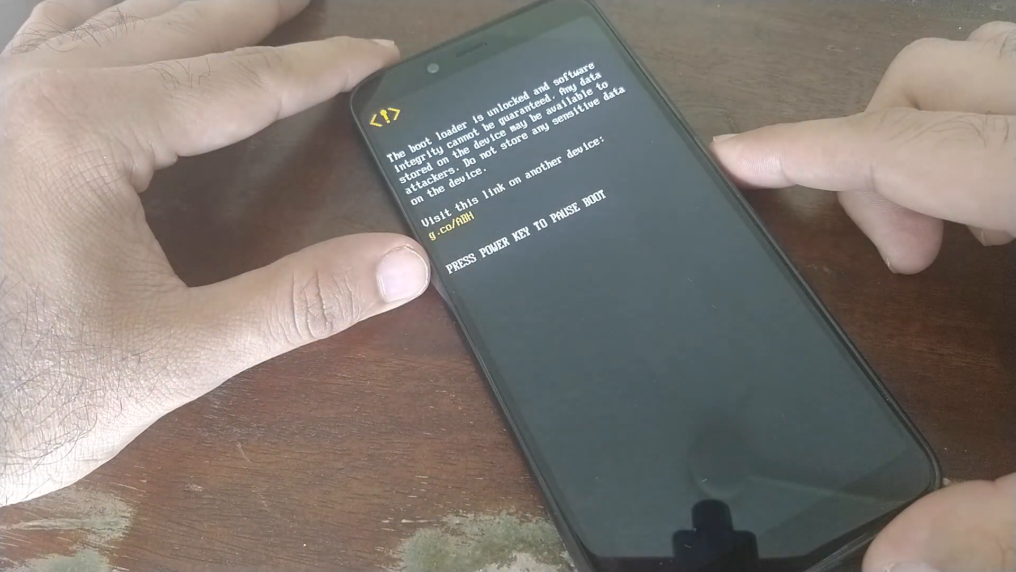